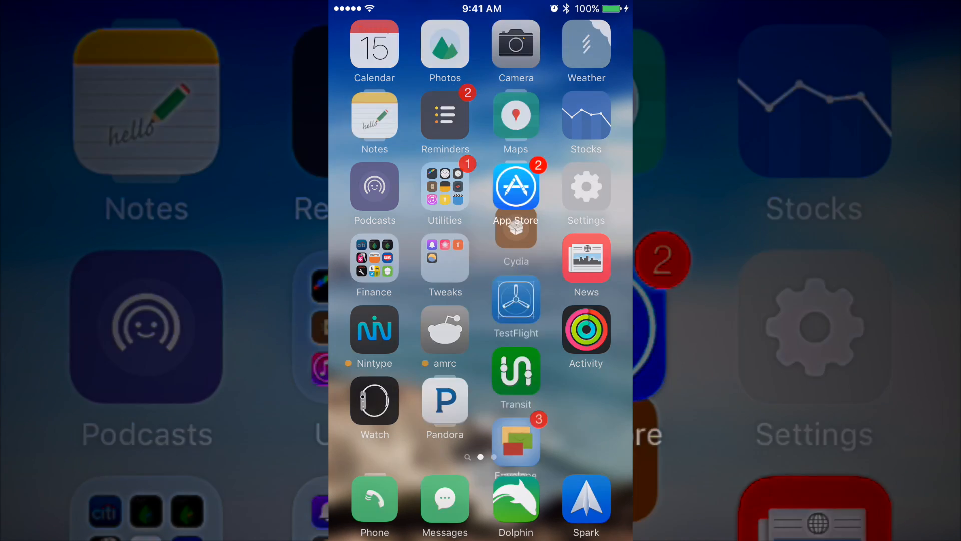
click(516, 236)
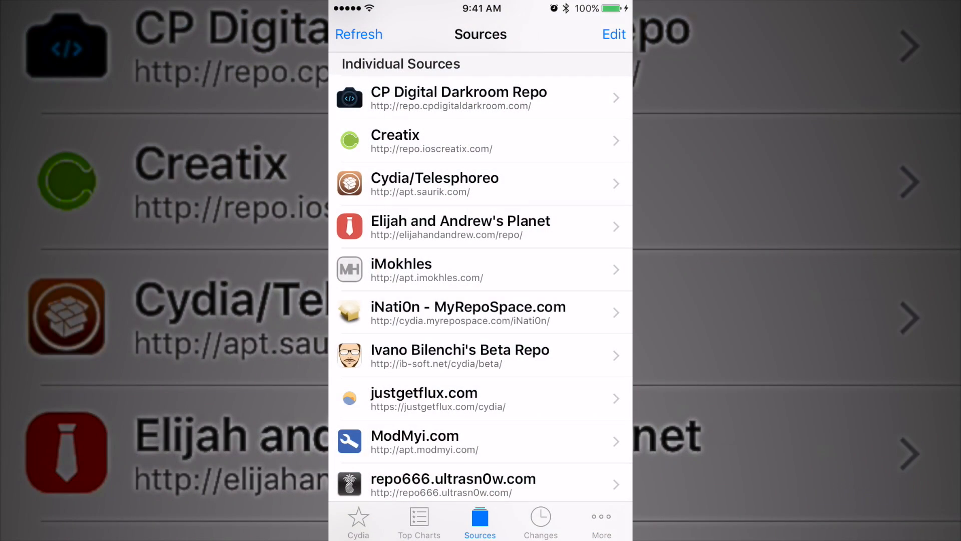
click(613, 34)
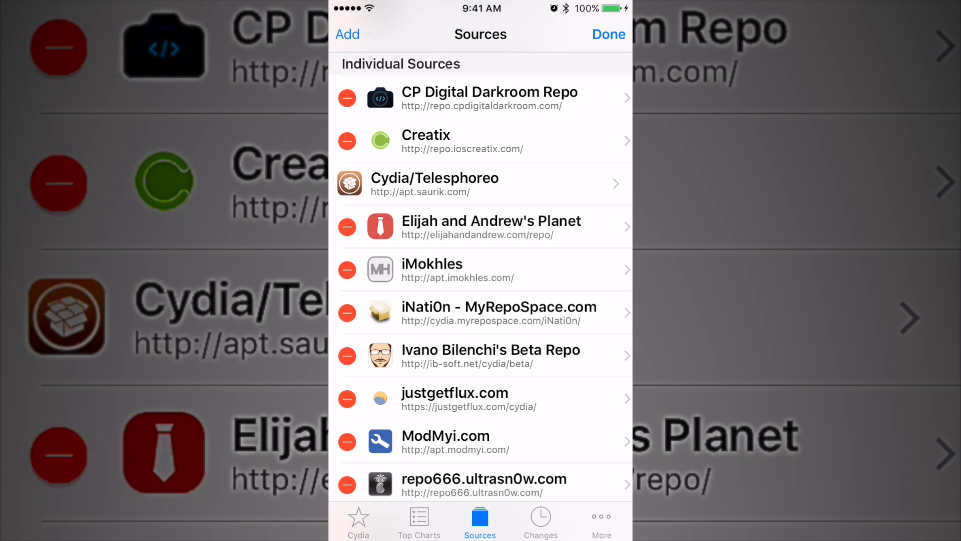
click(348, 34)
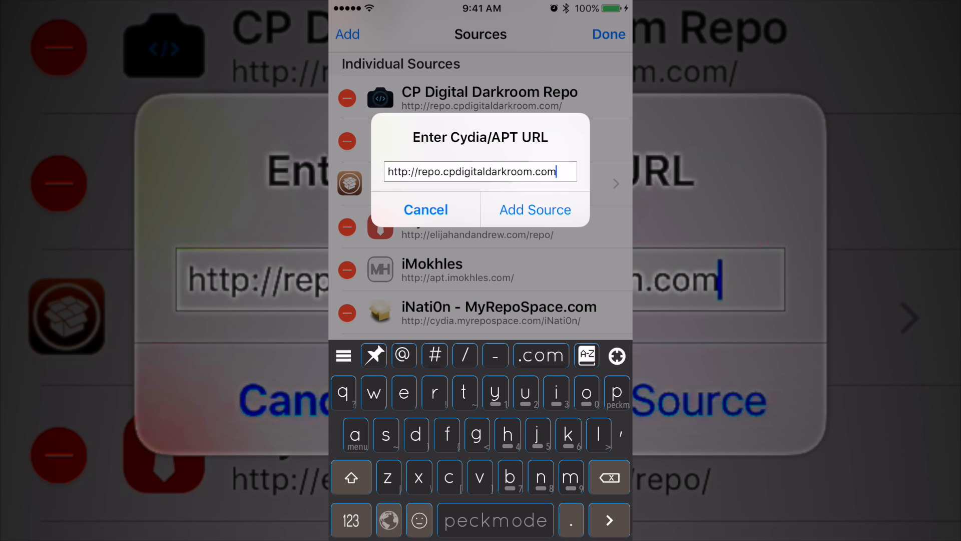
Add the CP Digital Darkroom source, install Medusa, and return to the home screen
click(534, 210)
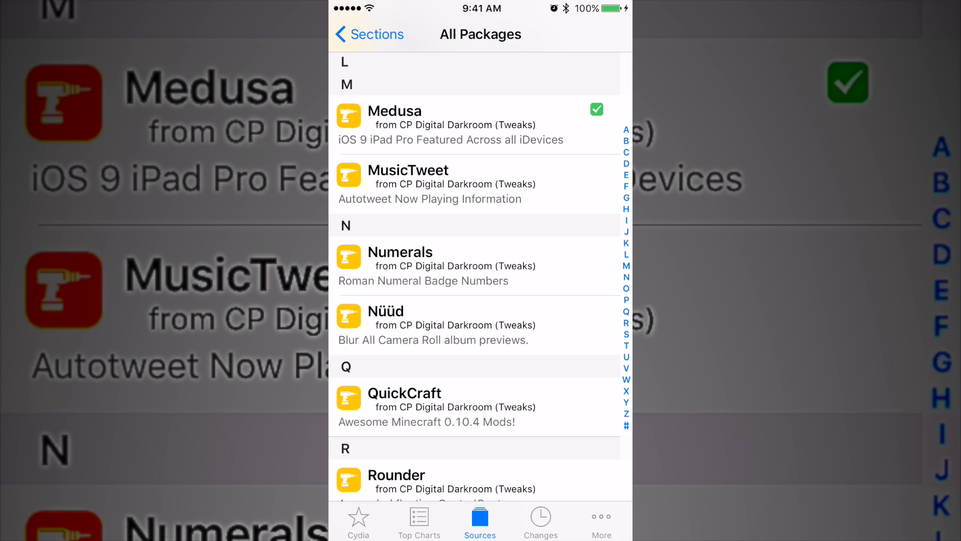
key(home)
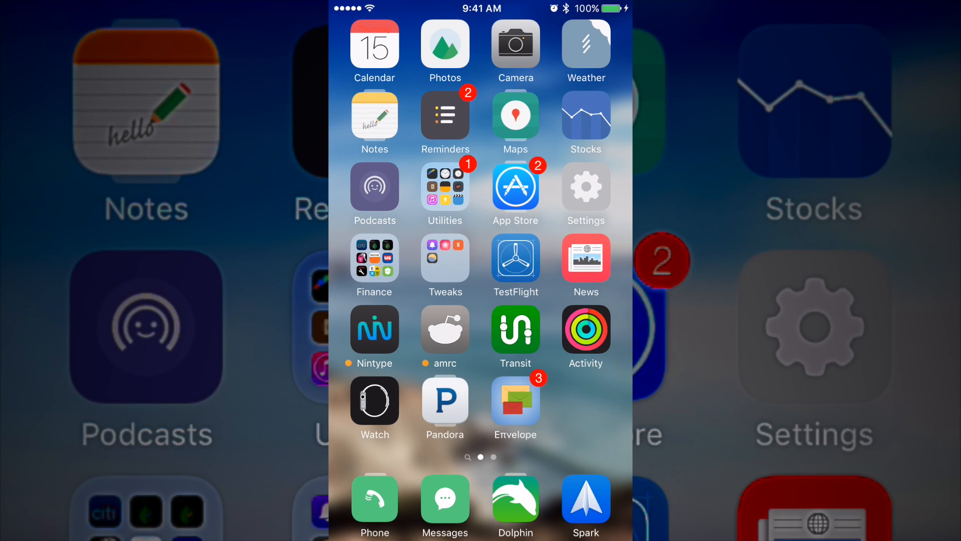
Delete the "Ios 9.0-9.0.2" note from the Video folder and confirm the warning
click(375, 114)
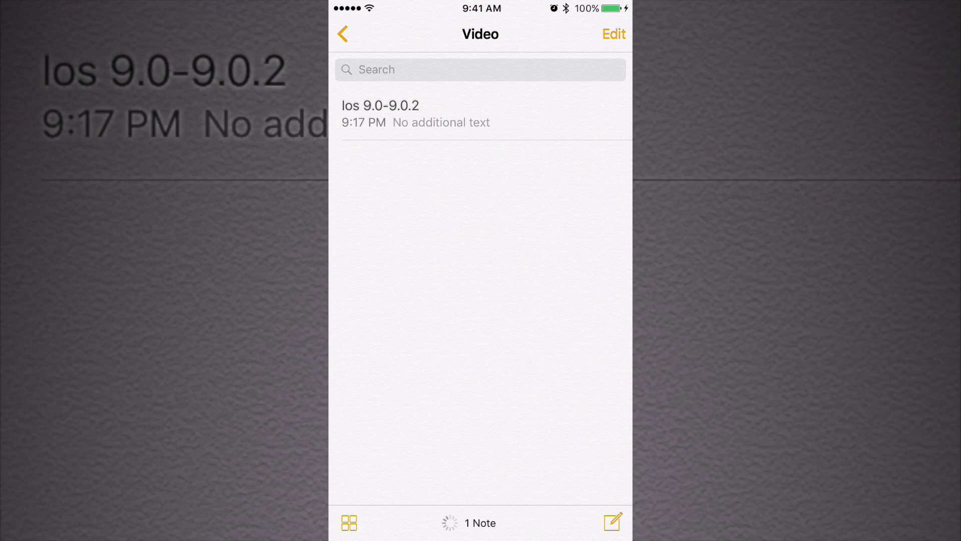
click(613, 34)
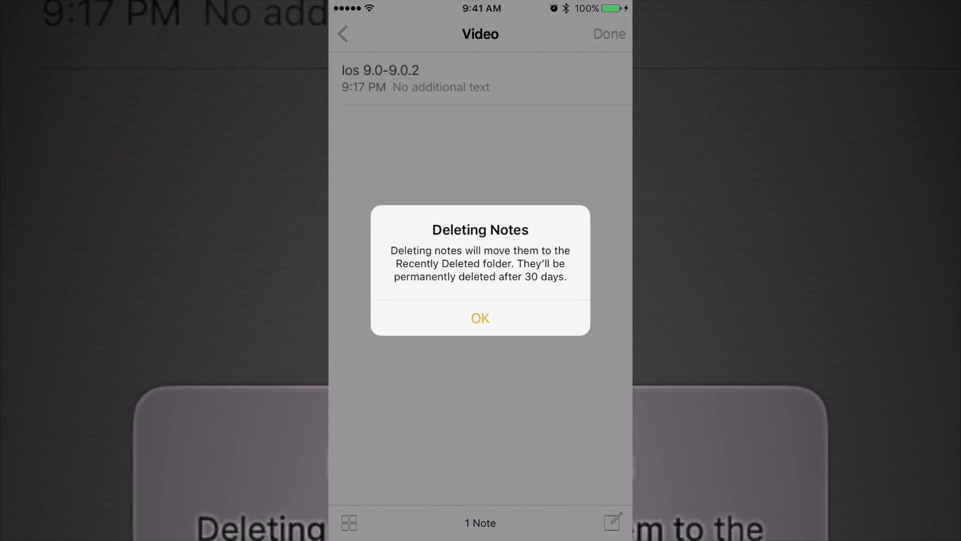
click(479, 318)
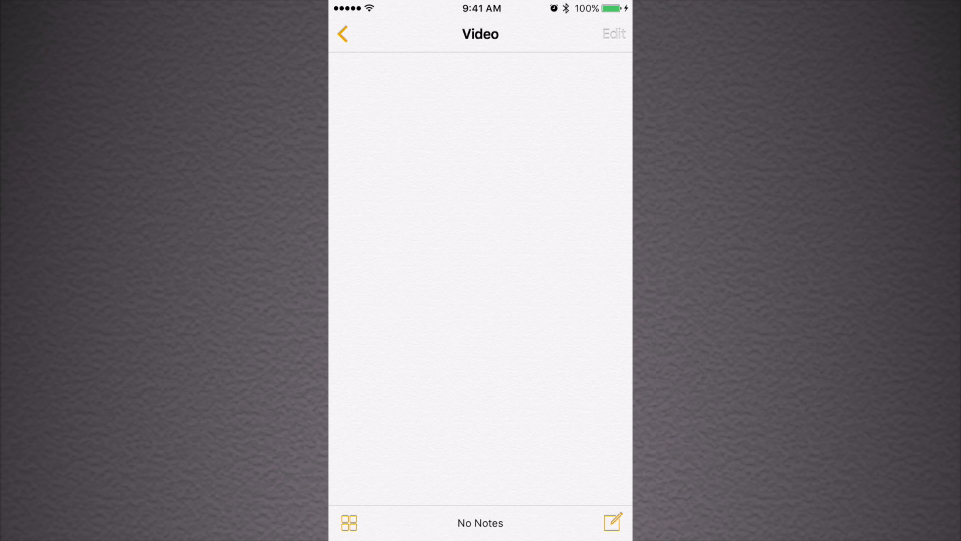
click(612, 521)
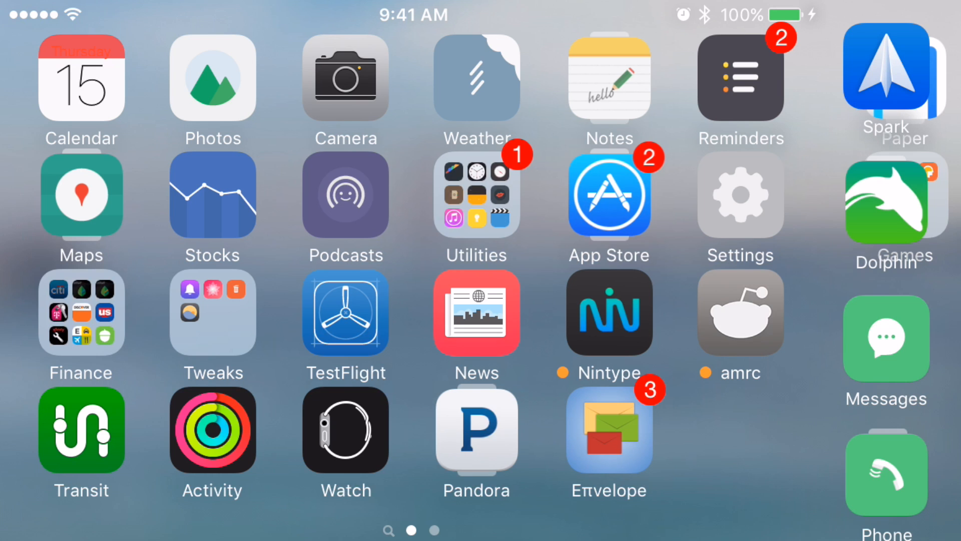
Launch Notes in landscape with amrc pulled into the Medusa right pane, scrolling its subreddit list
click(608, 80)
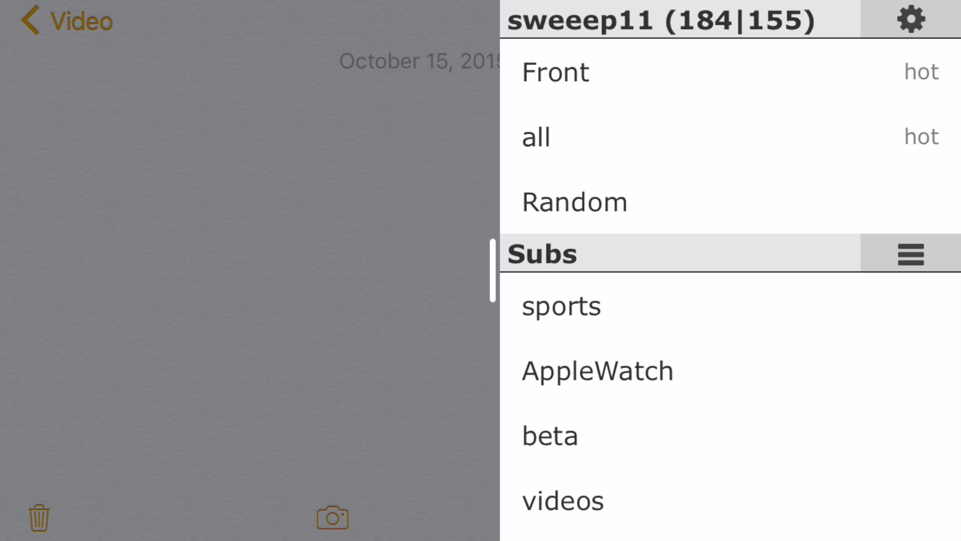
scroll(down, 3)
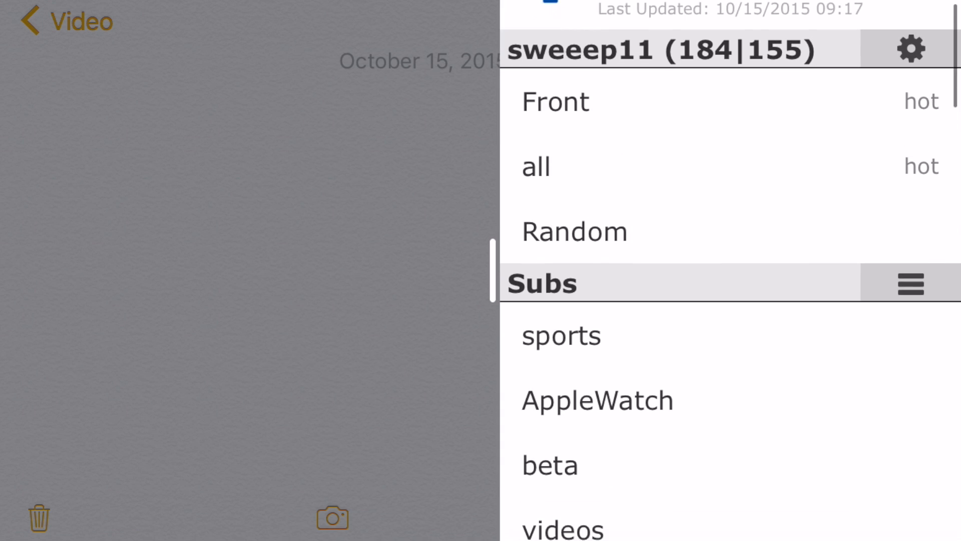
scroll(up, 3)
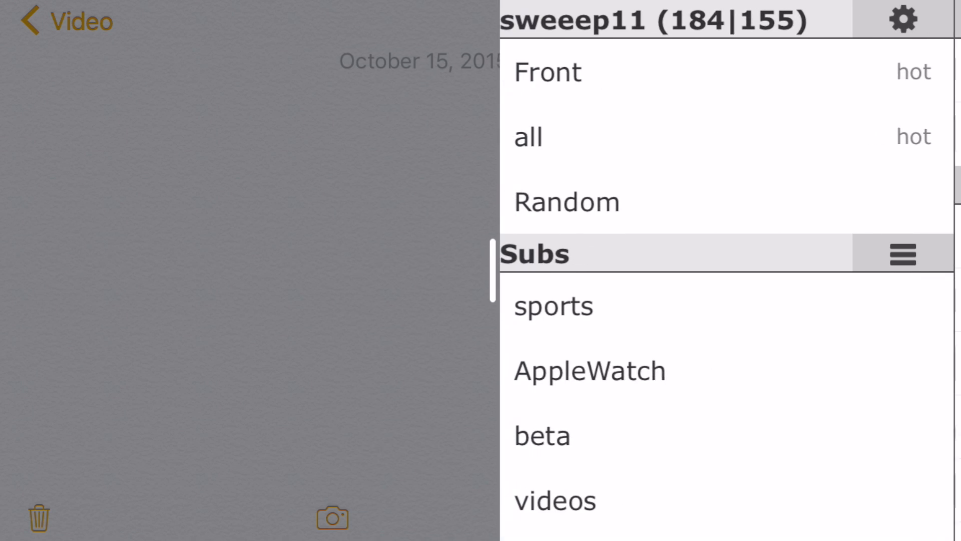
scroll(down, 3)
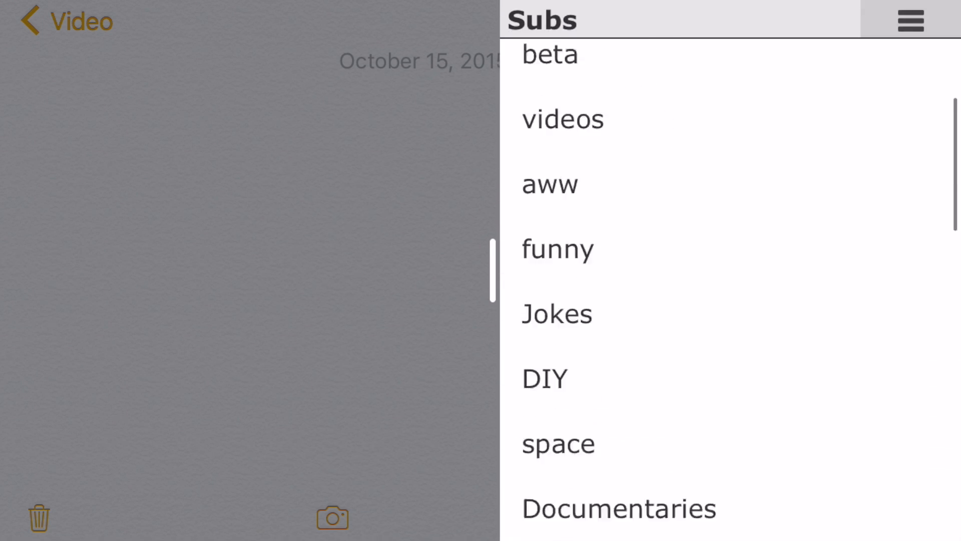
scroll(down, 3)
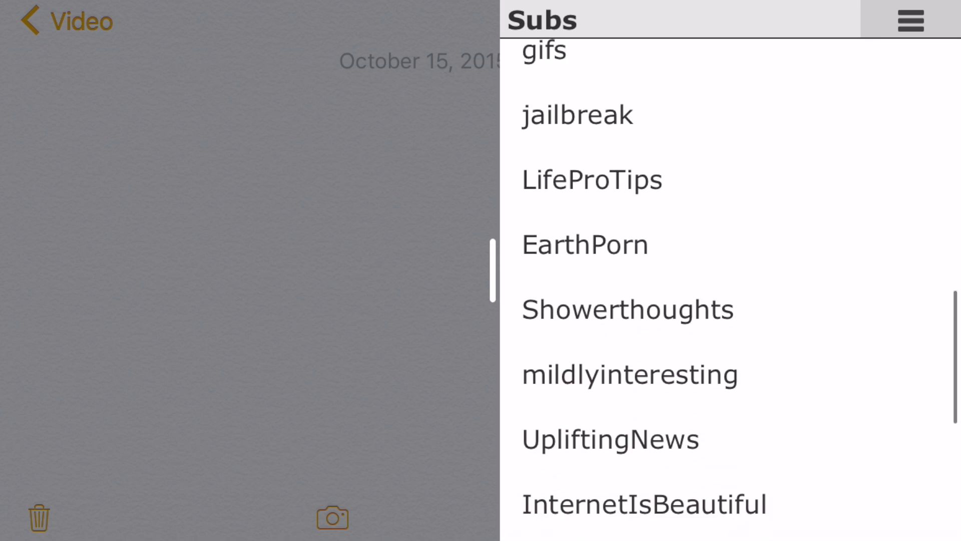
scroll(down, 3)
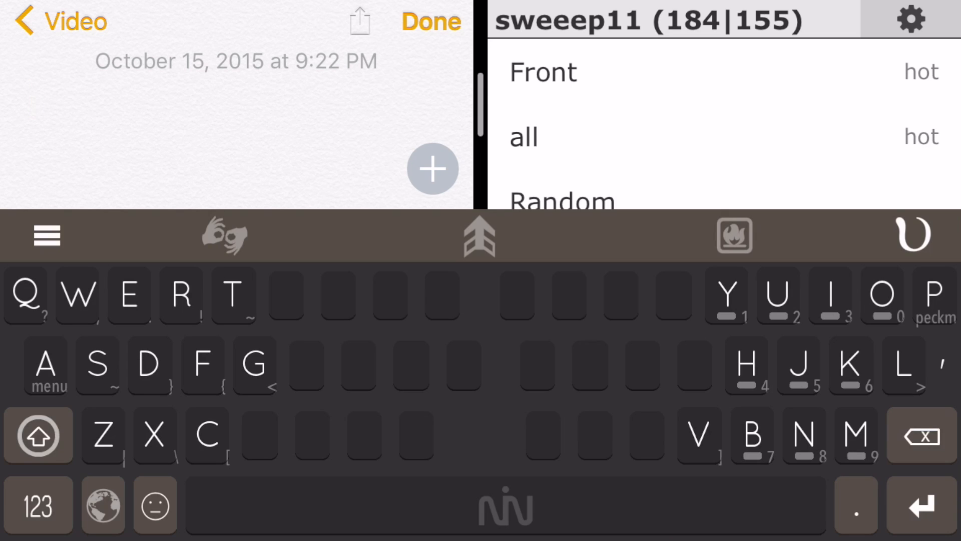
Back out of the blank note to the empty Video folder
click(431, 22)
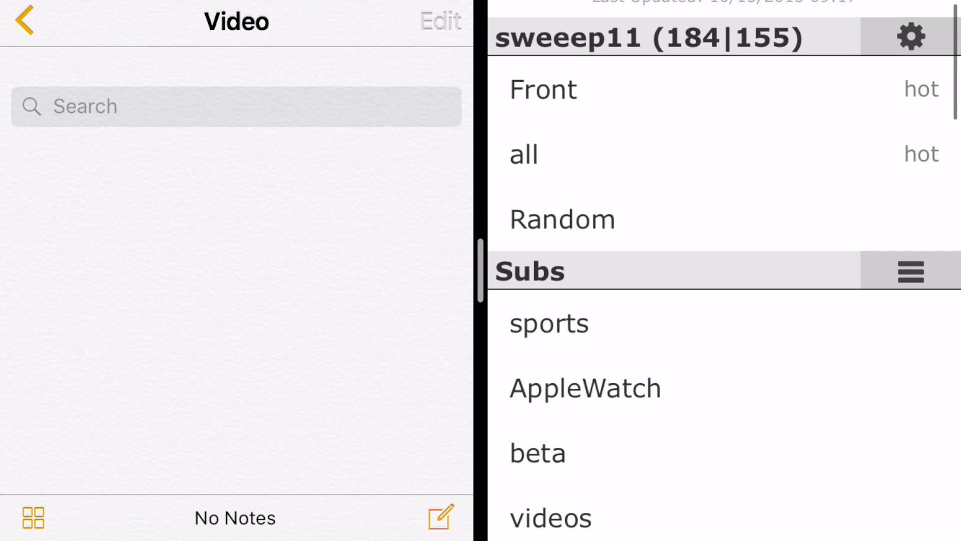
scroll(up, 3)
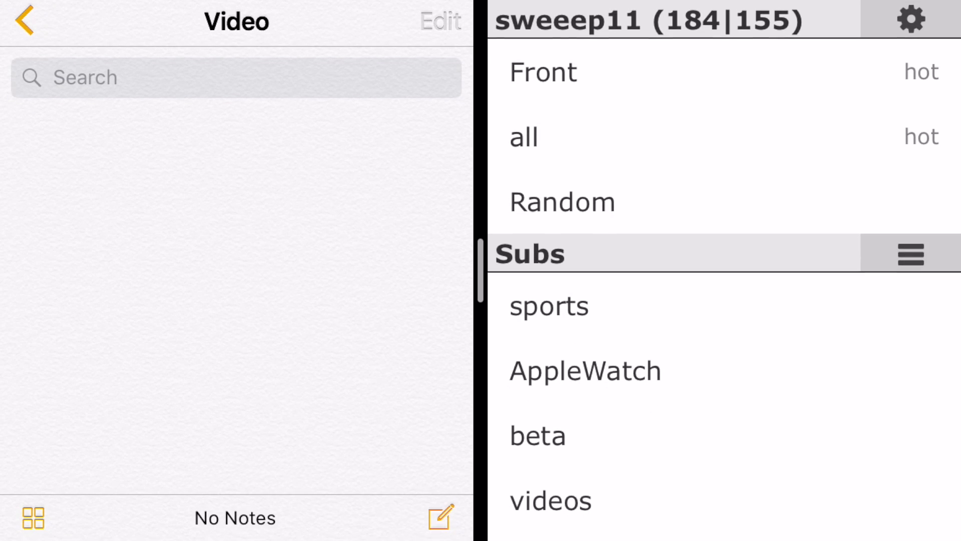
click(23, 21)
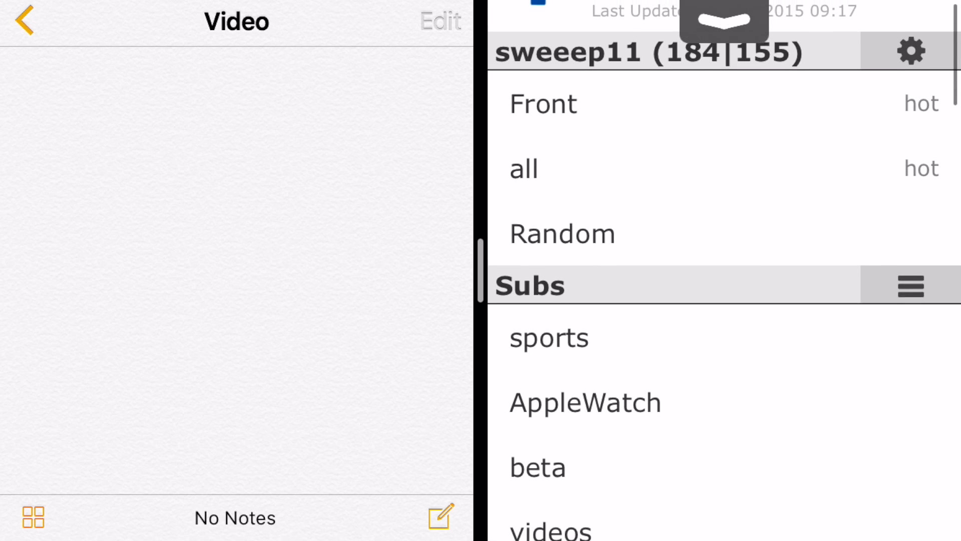
Pull down the Medusa handle on the amrc pane to reveal the app picker
scroll(up, 3)
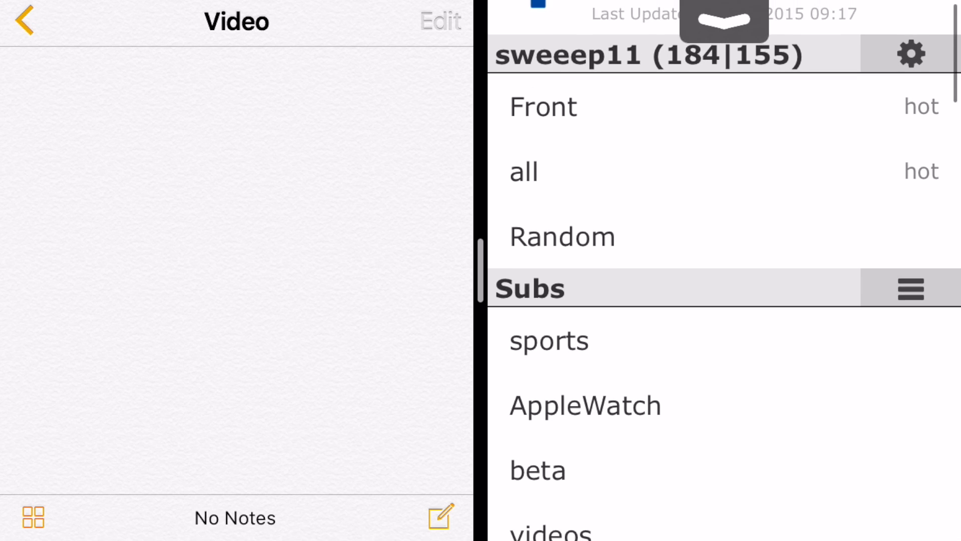
scroll(up, 3)
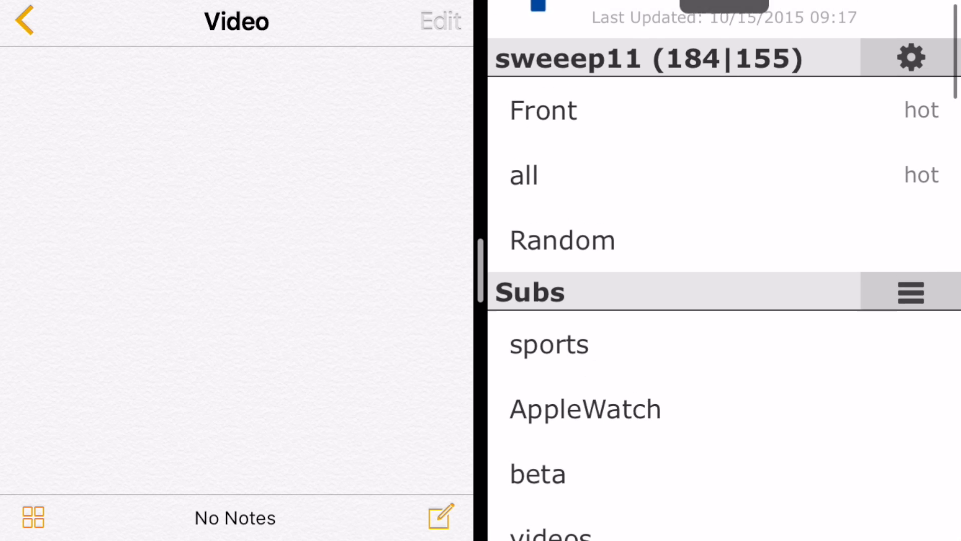
scroll(up, 3)
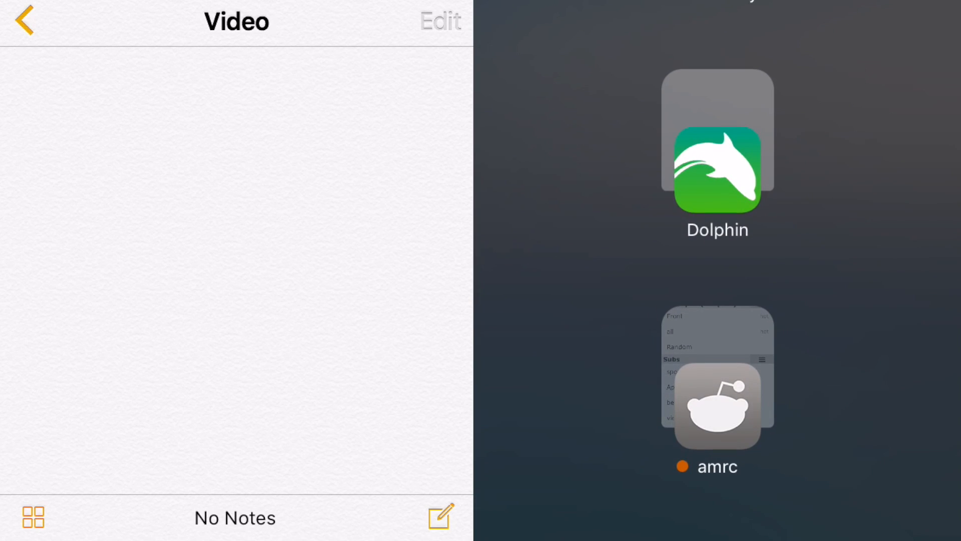
Put Dolphin in the right pane and scroll its blog page to the Censio post
scroll(up, 3)
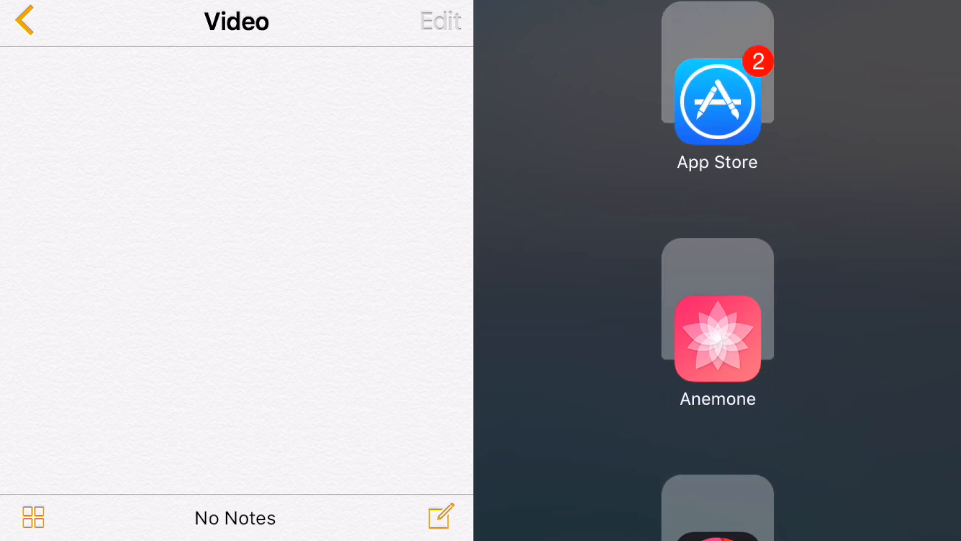
scroll(down, 3)
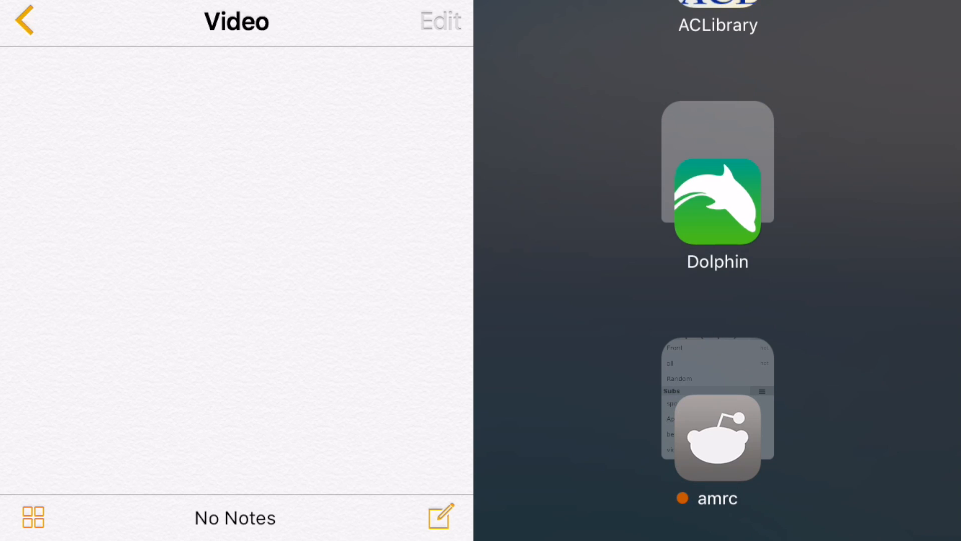
click(716, 200)
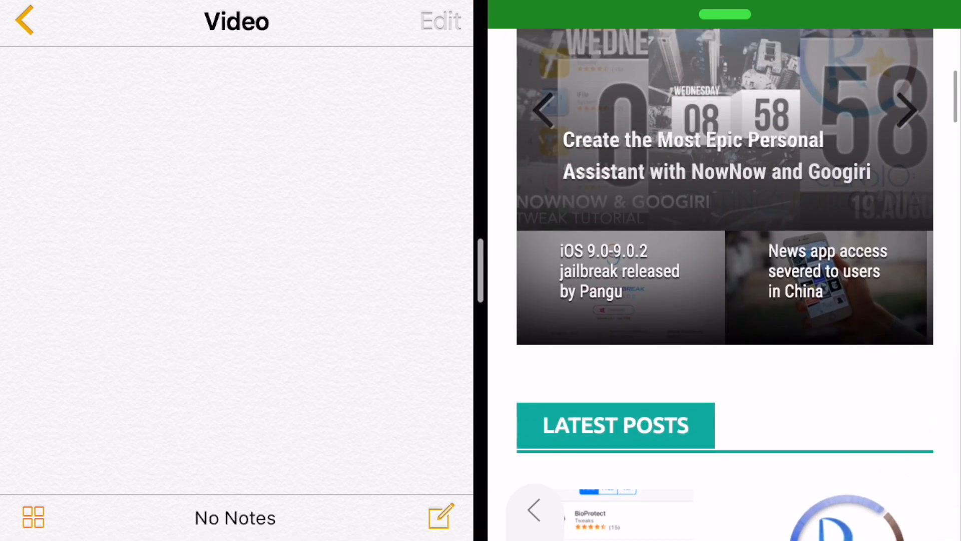
scroll(up, 3)
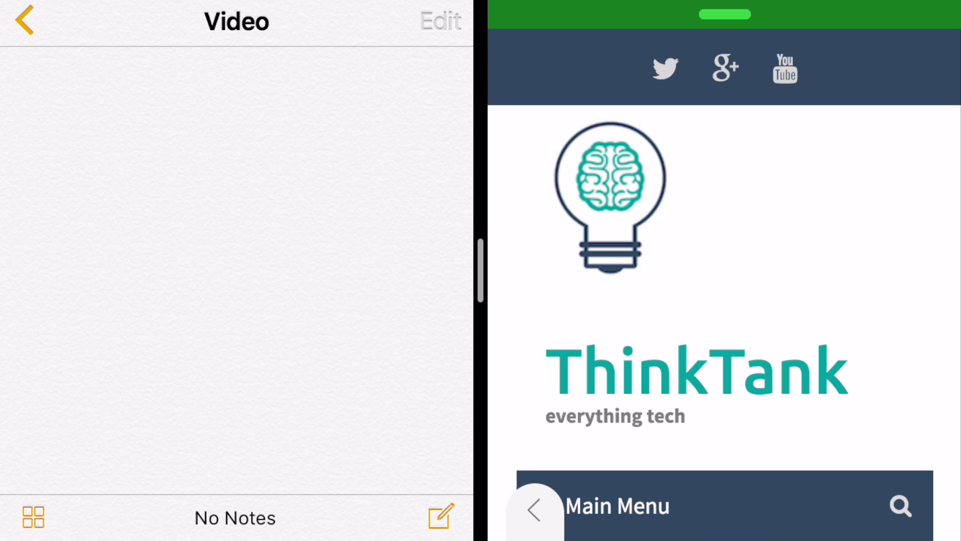
scroll(down, 3)
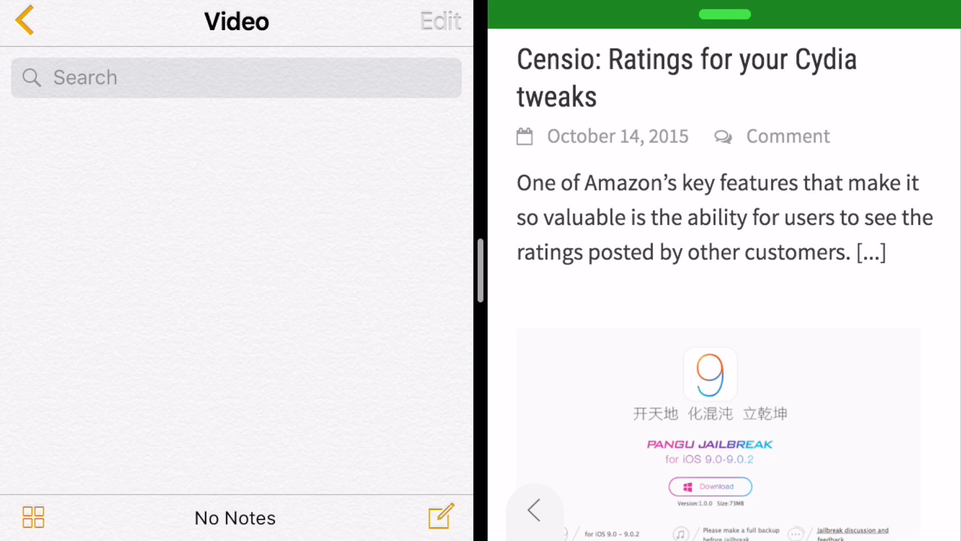
Write a new note titled "Censio: ratings for your cydia tweaks" and finish editing
click(441, 515)
text(Censio:)
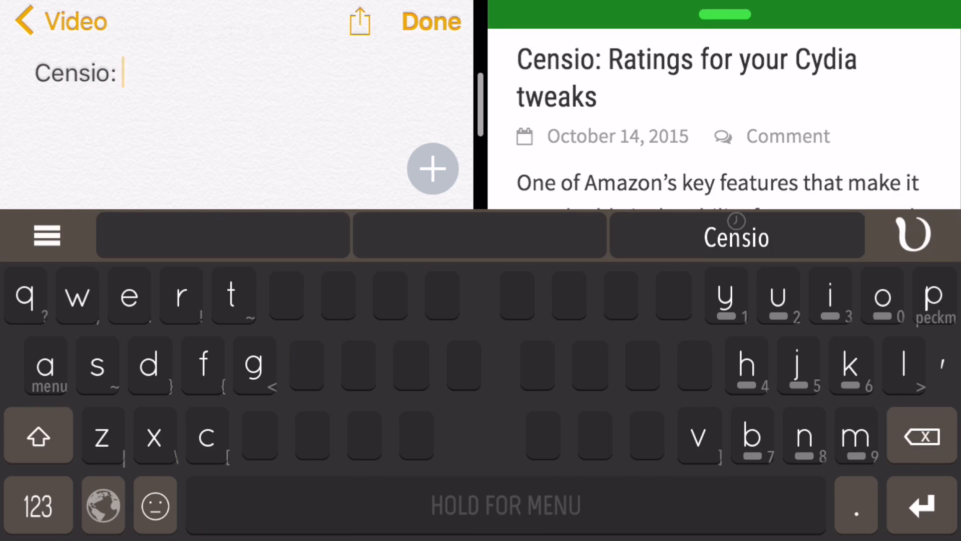
text(ratings for your cydia tweaks)
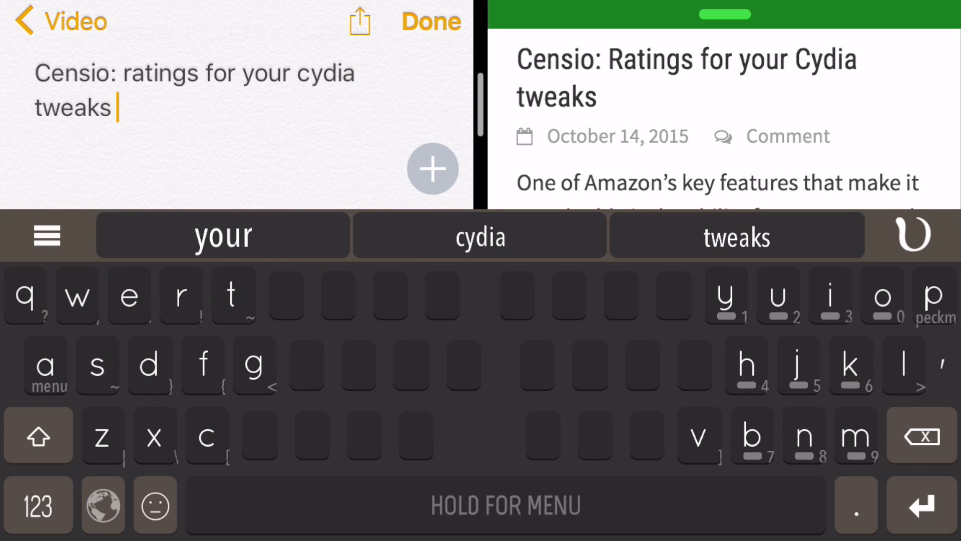
key(return)
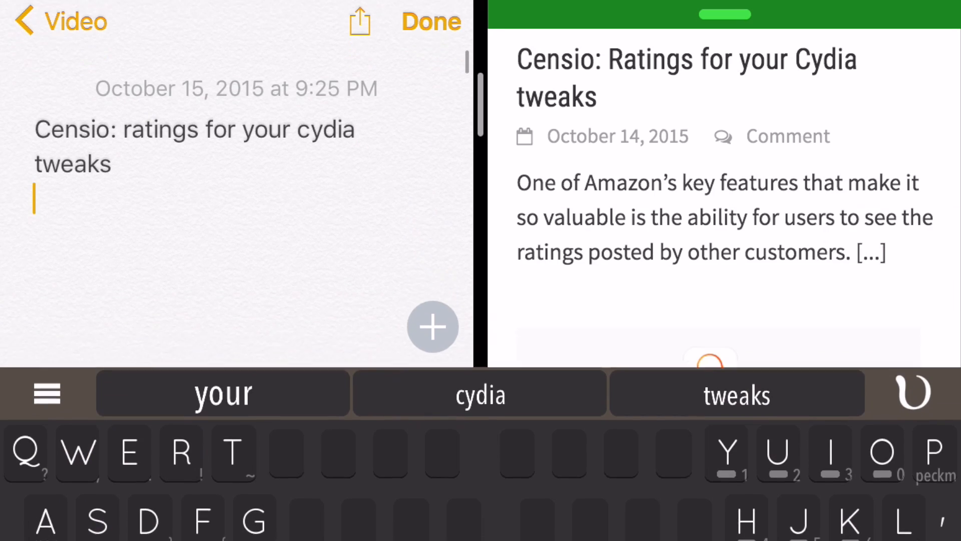
click(431, 21)
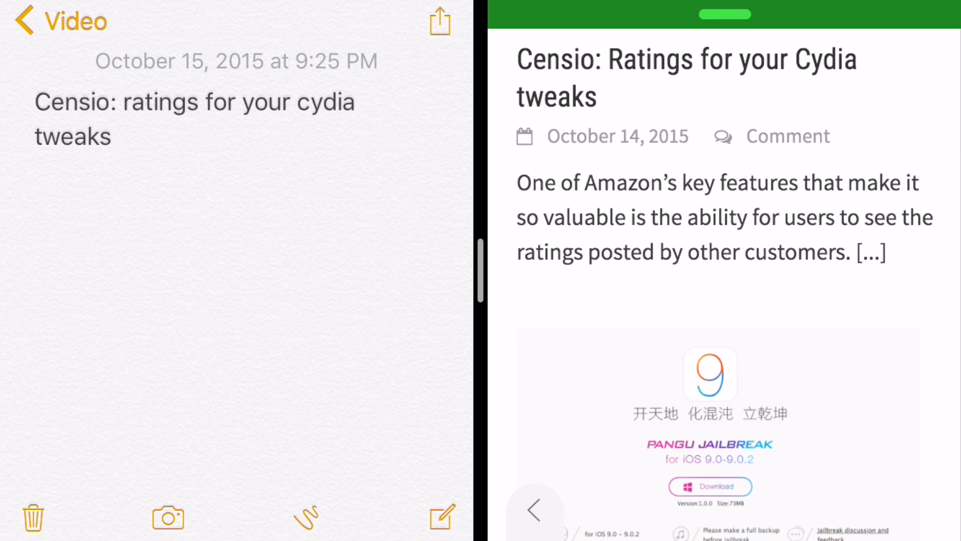